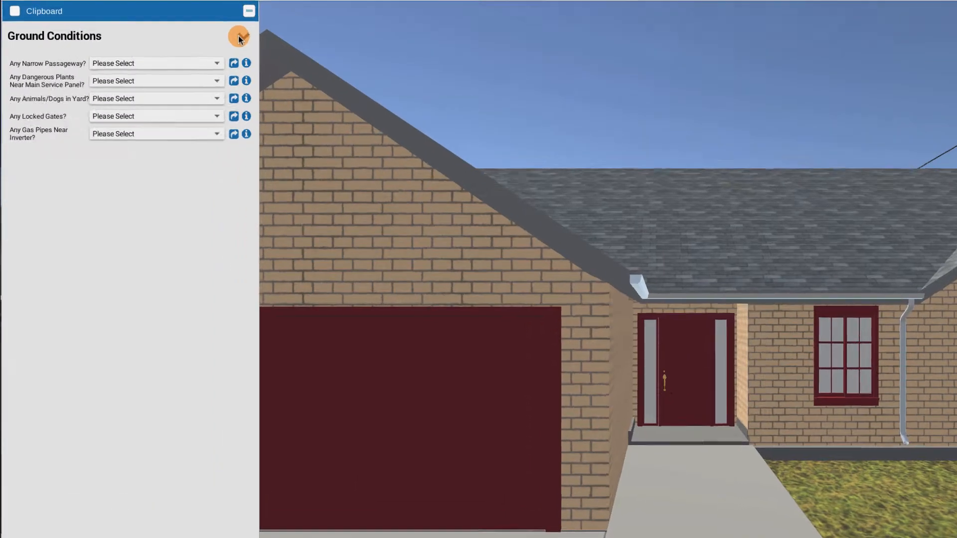
# Advance from the Ground Conditions questions to the Attic section checklist.
pyautogui.click(238, 36)
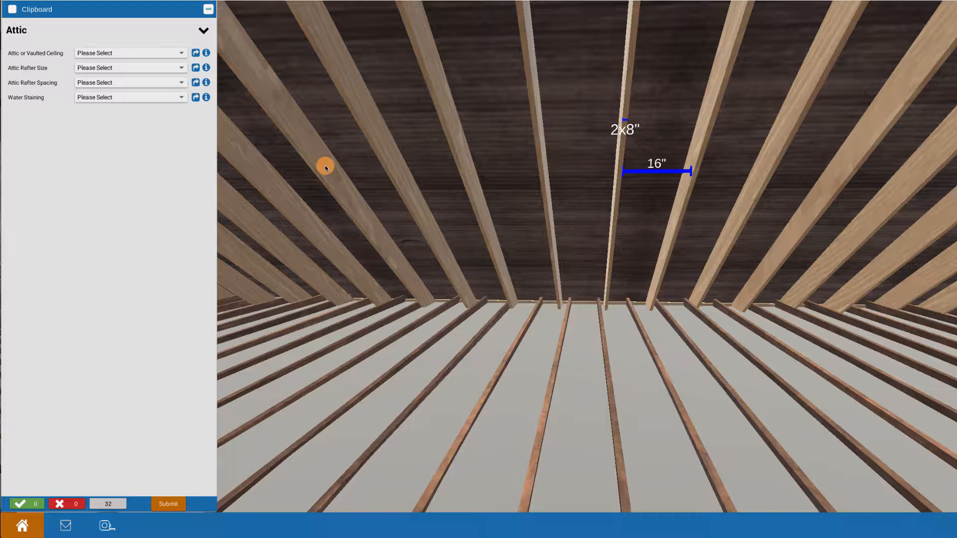
pyautogui.moveTo(320, 212)
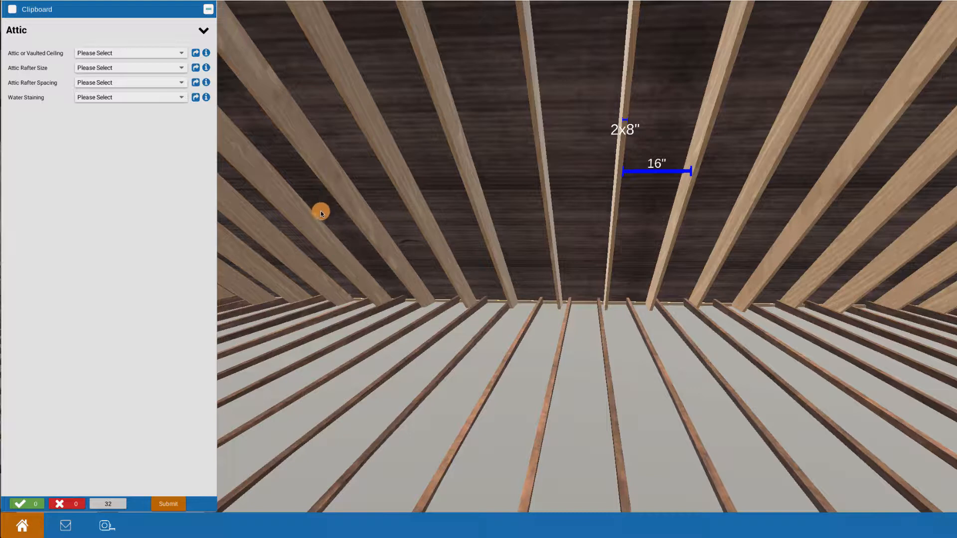
pyautogui.moveTo(323, 200)
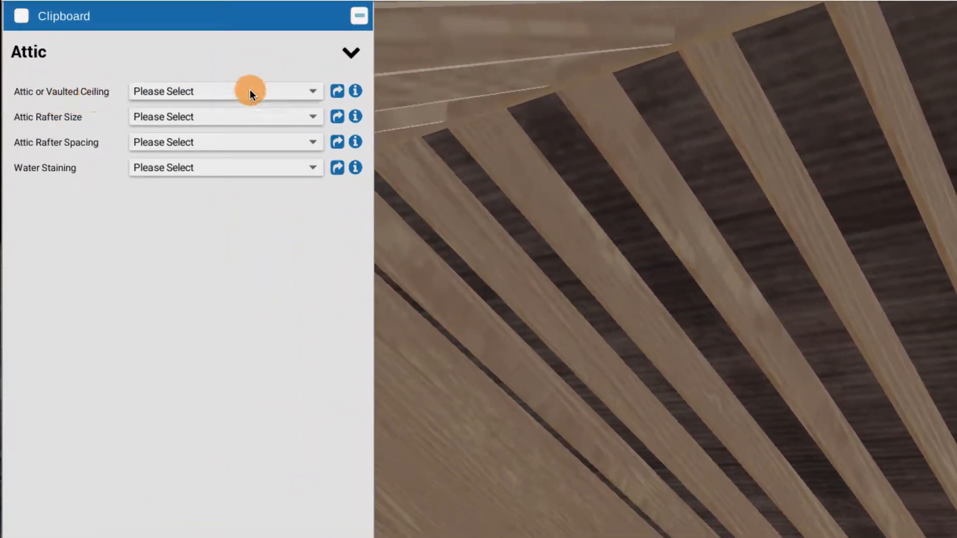
# Answer 'Attic or Vaulted Ceiling' with Attic.
pyautogui.click(224, 91)
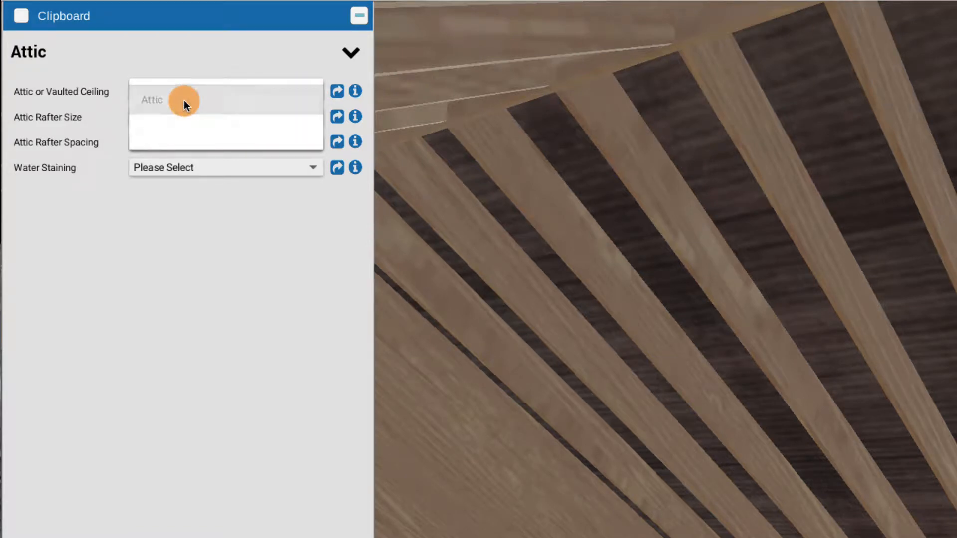
pyautogui.click(151, 100)
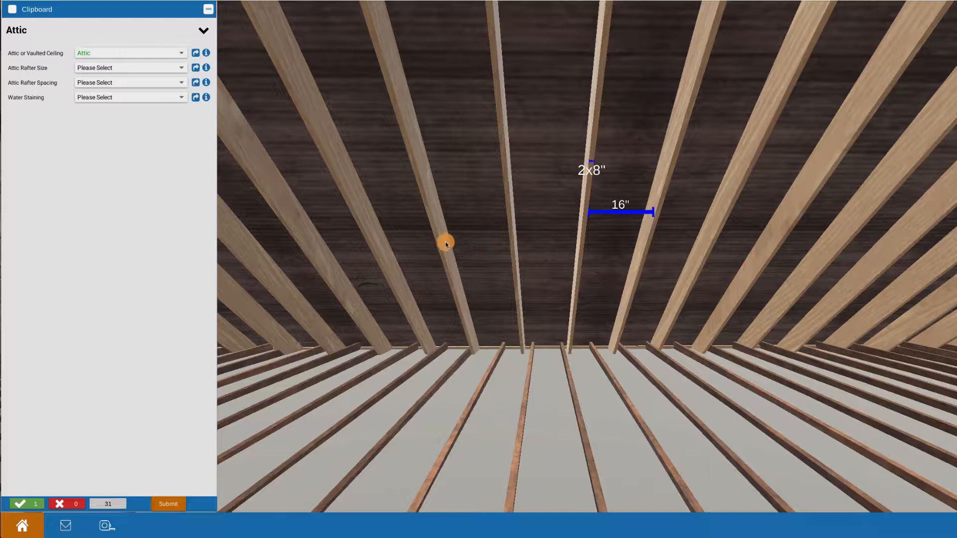
pyautogui.moveTo(388, 240)
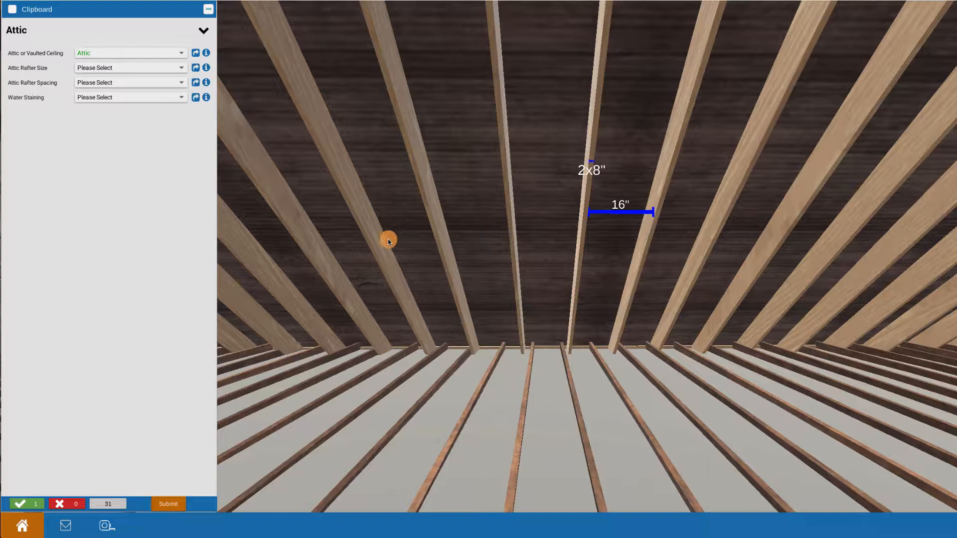
pyautogui.moveTo(385, 219)
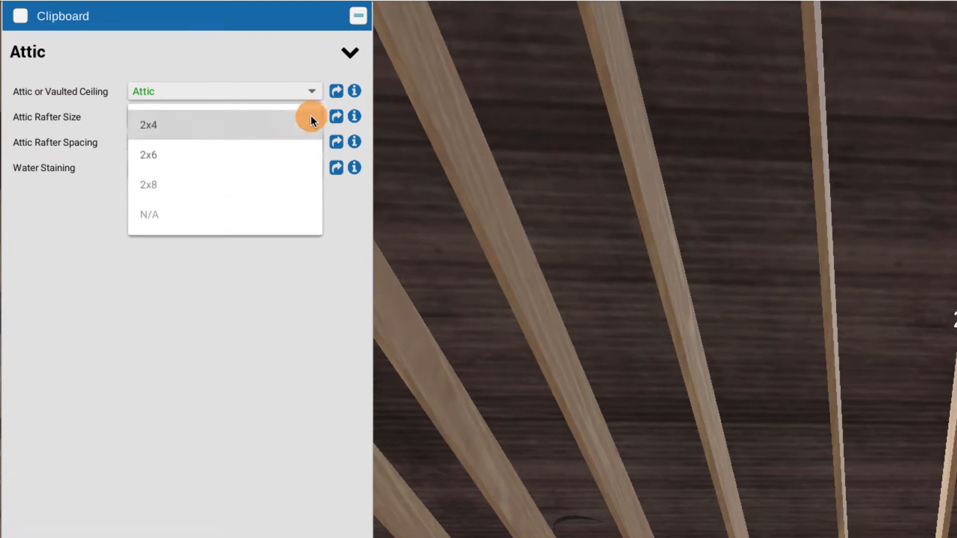
pyautogui.moveTo(210, 185)
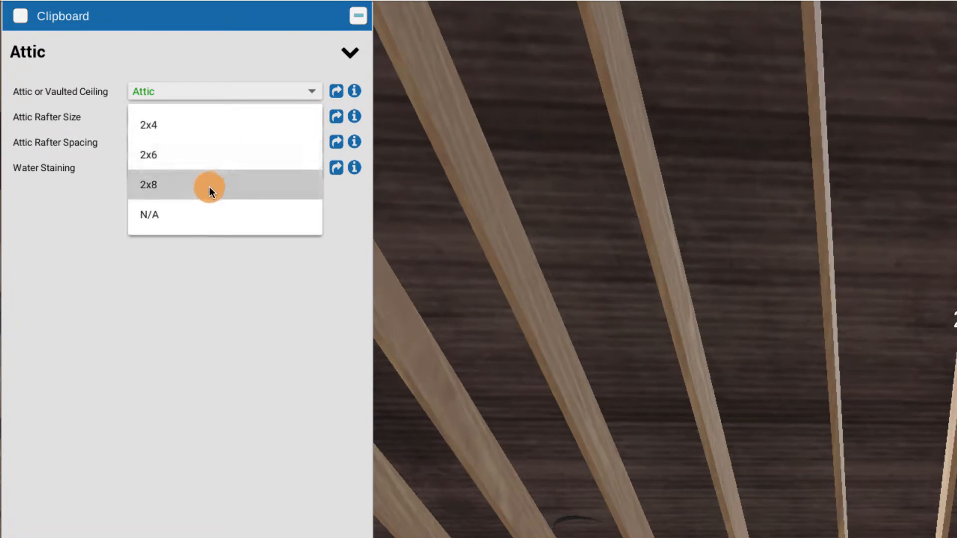
# Choose 2x8 as the attic rafter size.
pyautogui.click(148, 185)
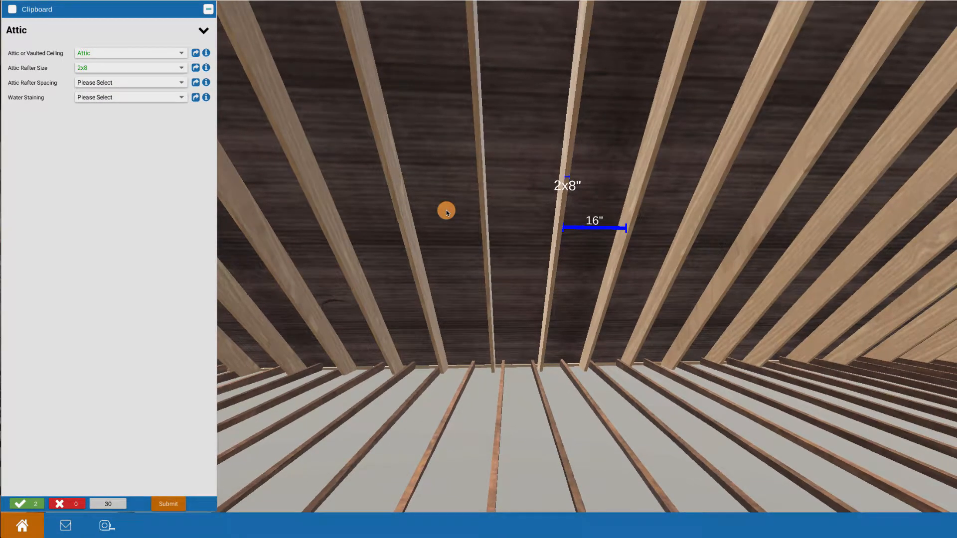
pyautogui.moveTo(430, 222)
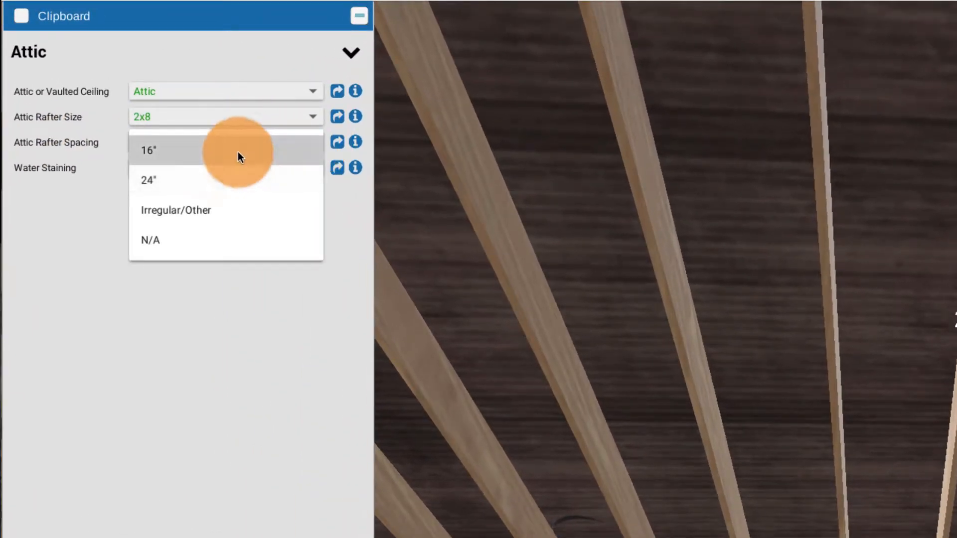
pyautogui.moveTo(212, 217)
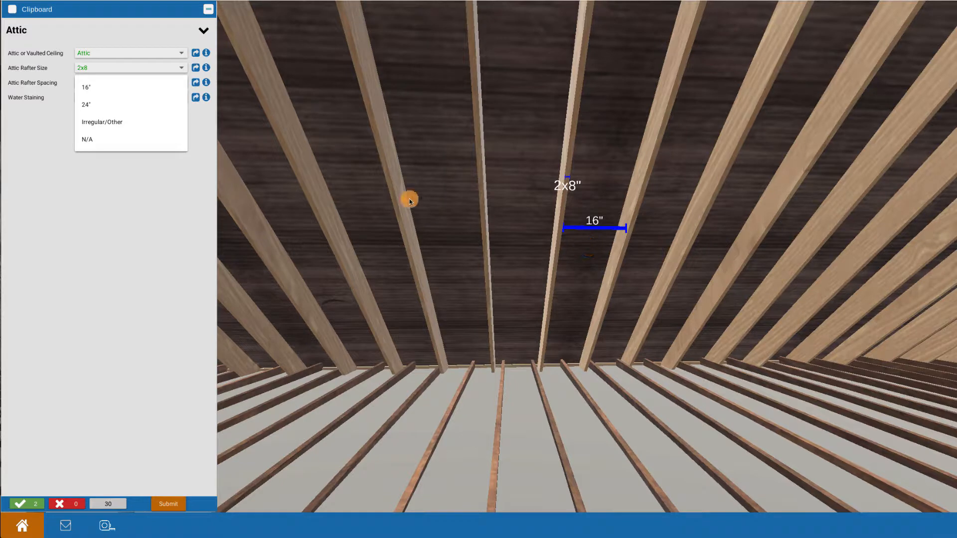
# Choose 16" as the attic rafter spacing.
pyautogui.click(87, 87)
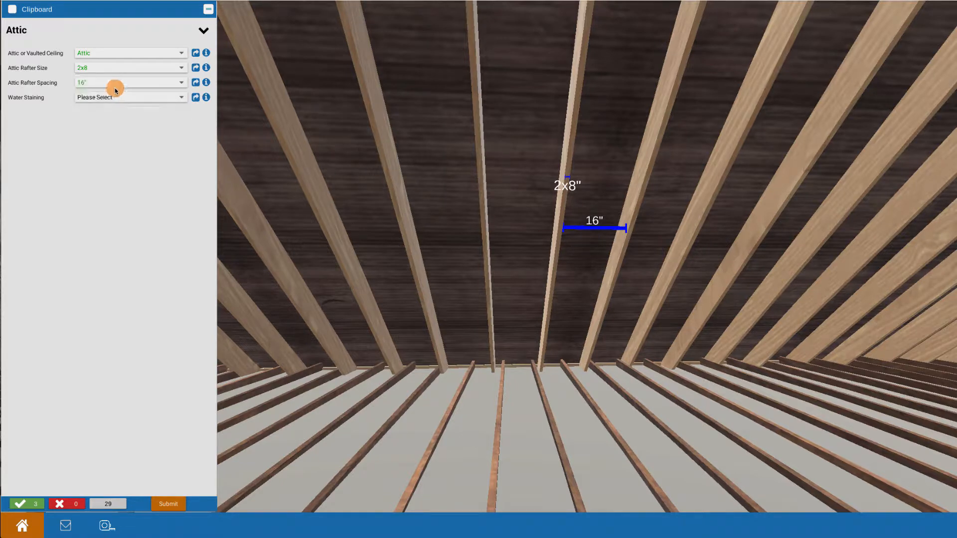
pyautogui.moveTo(152, 210)
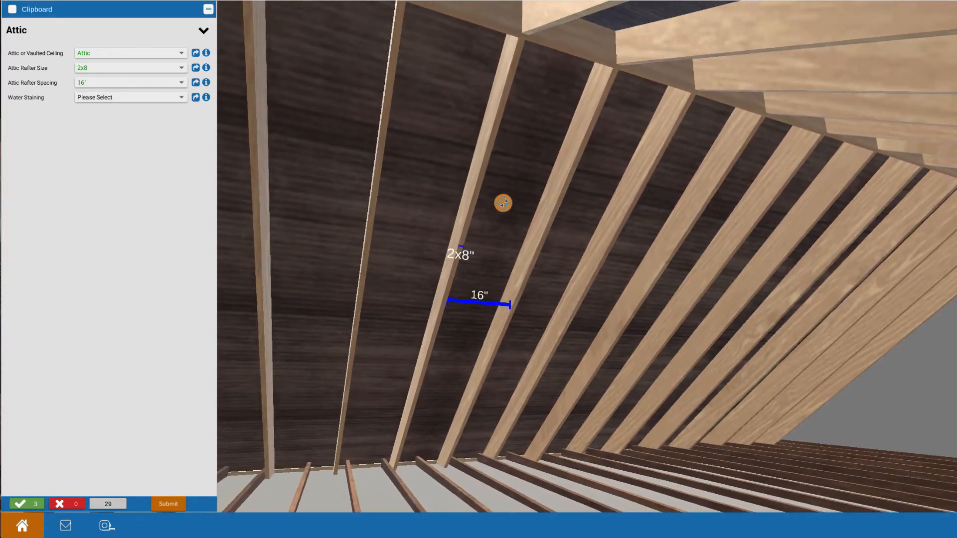
pyautogui.moveTo(503, 203); pyautogui.dragTo(350, 269)
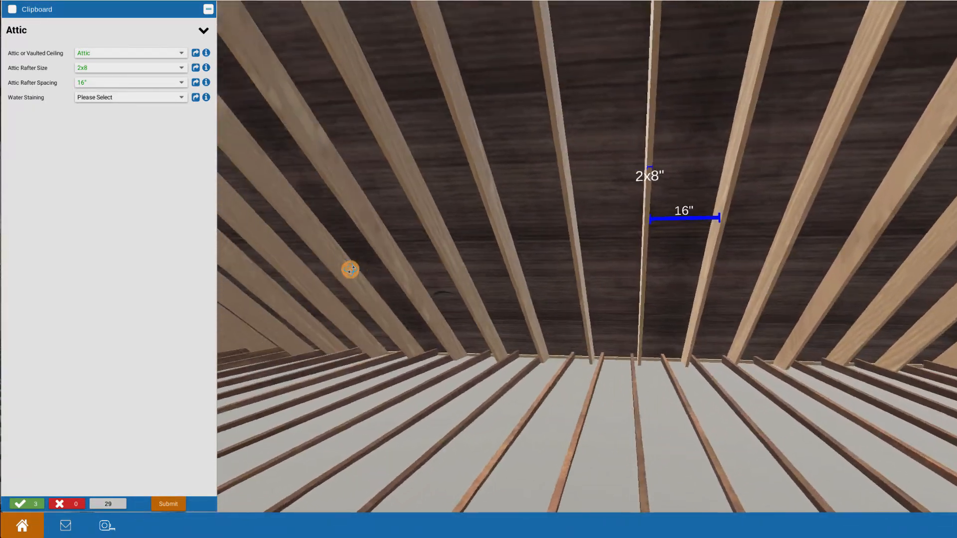
pyautogui.moveTo(351, 269); pyautogui.dragTo(320, 256)
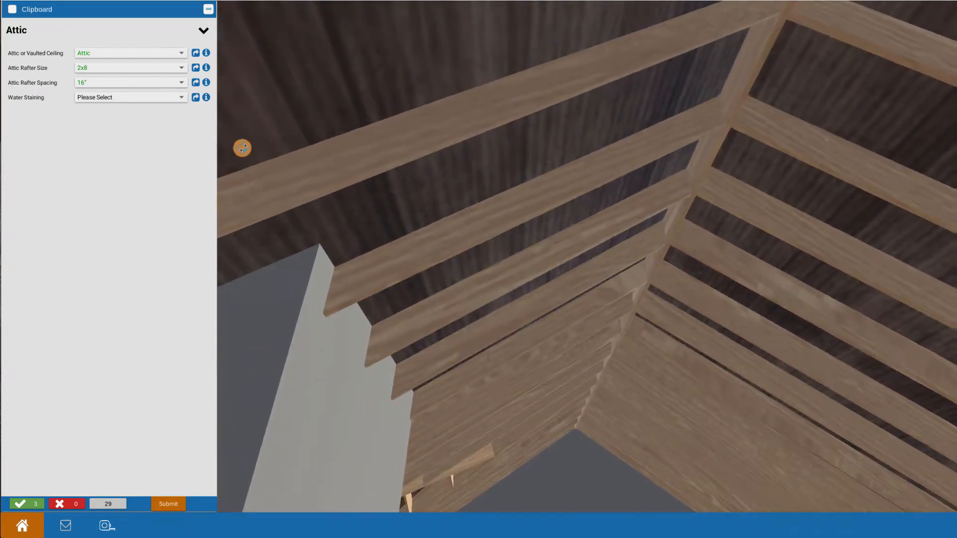
pyautogui.moveTo(242, 148); pyautogui.dragTo(523, 244)
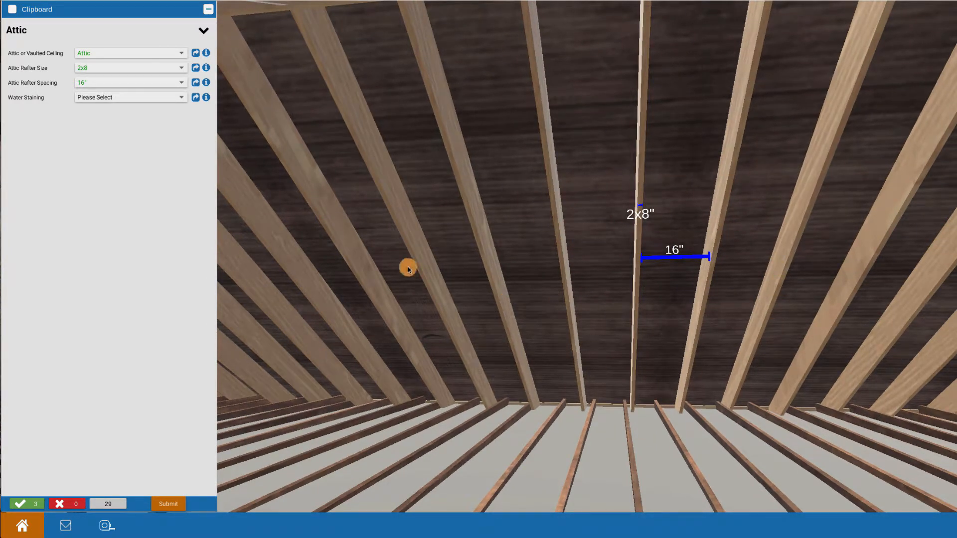
pyautogui.moveTo(183, 166)
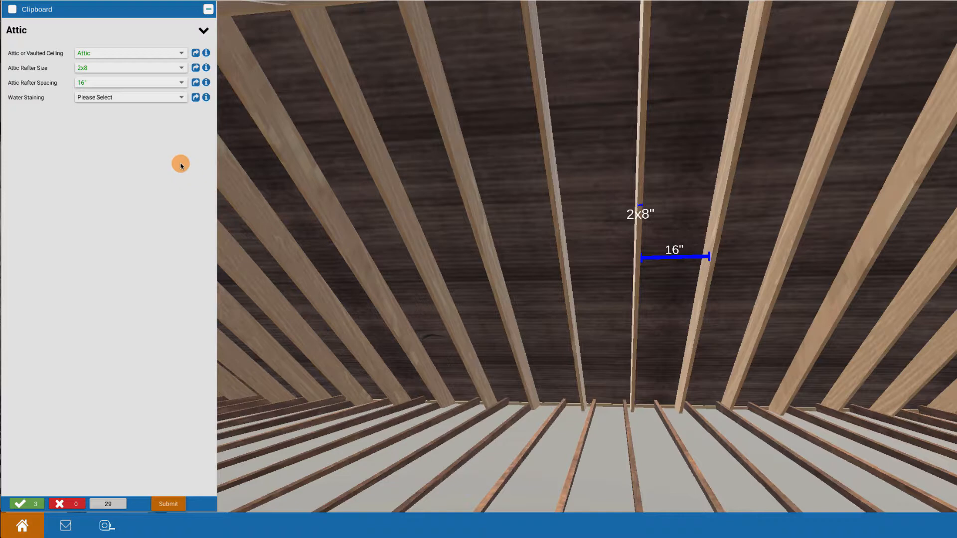
pyautogui.moveTo(178, 124)
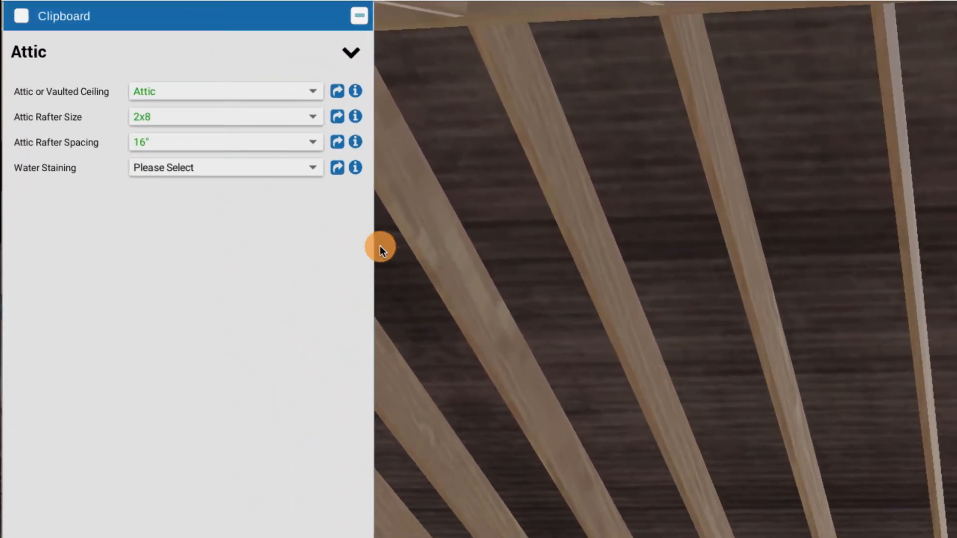
# Set the Water Staining answer to Not Present.
pyautogui.click(226, 167)
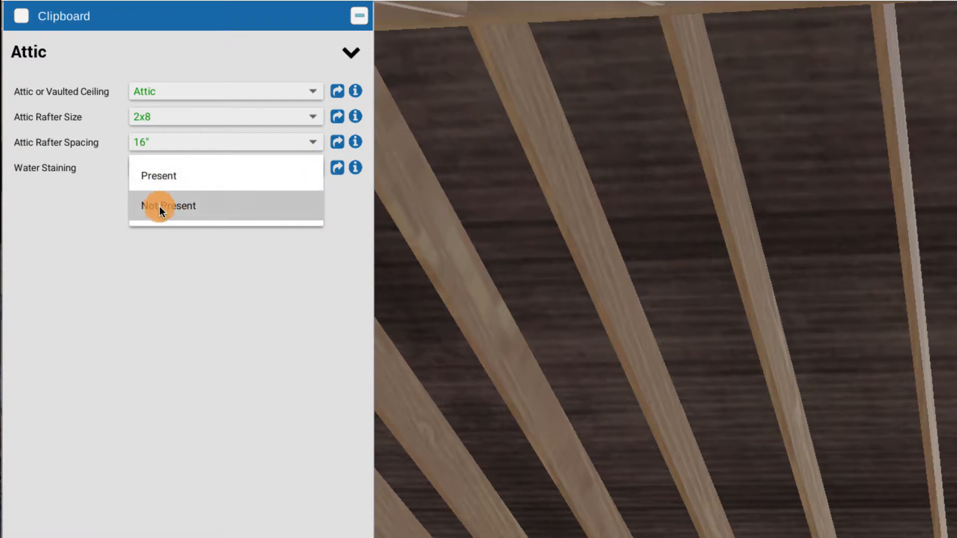
pyautogui.click(168, 206)
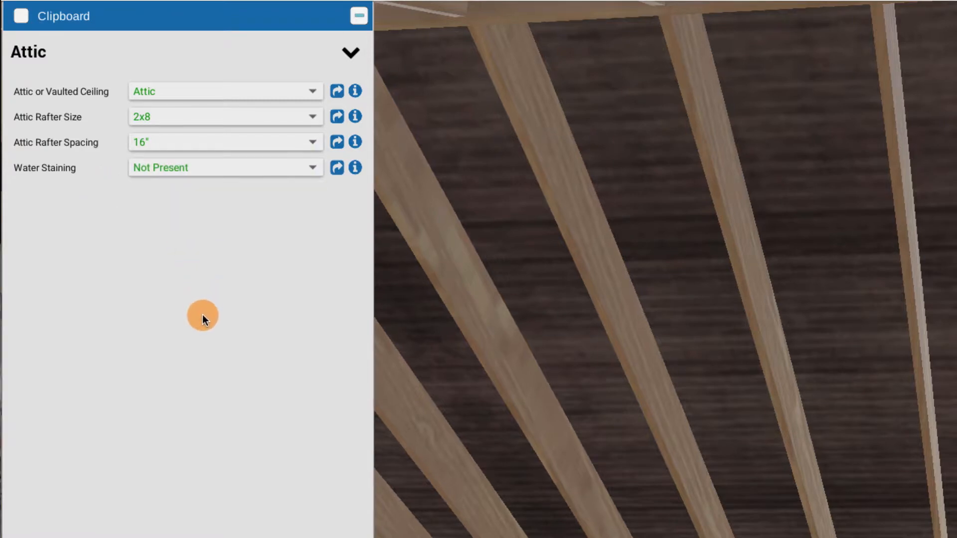